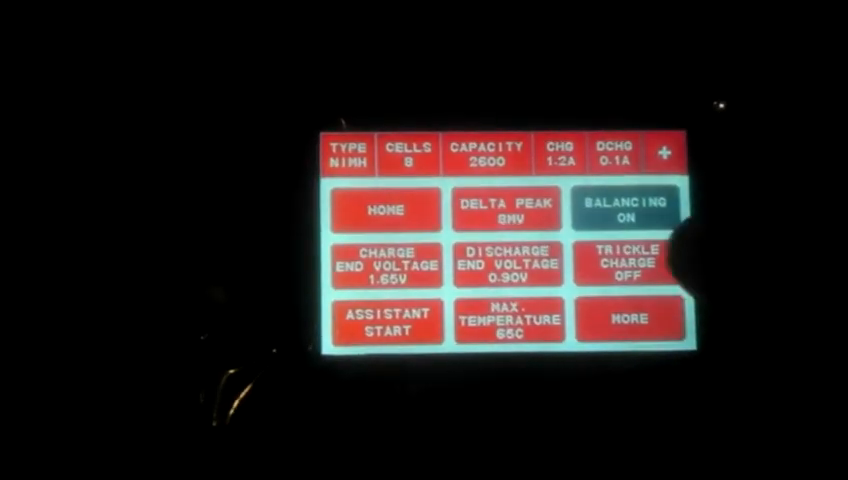
Flash the opened .bin firmware to the charger on COM4 so it boots into v1.4
left_click(634, 320)
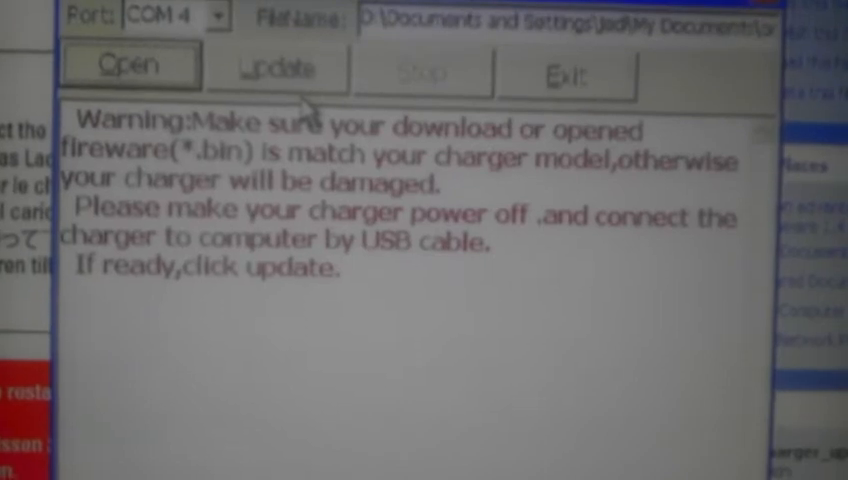
left_click(278, 64)
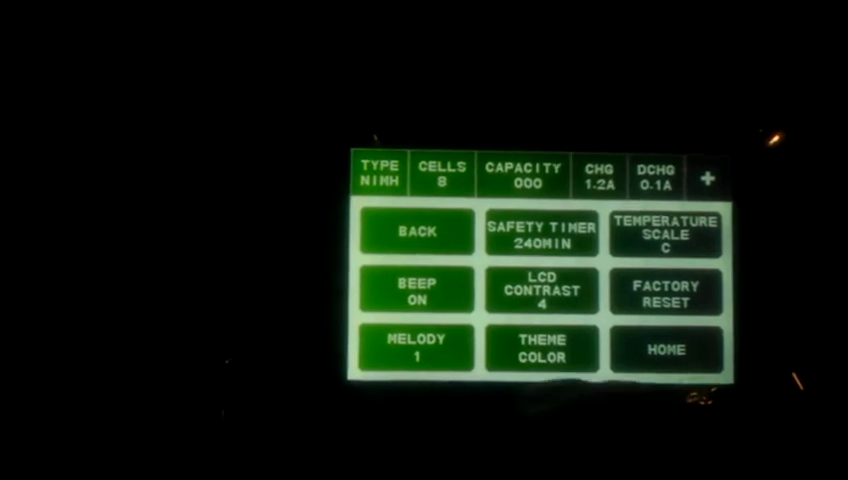
Use the new Theme Color option to switch the charger display from green to red
left_click(540, 348)
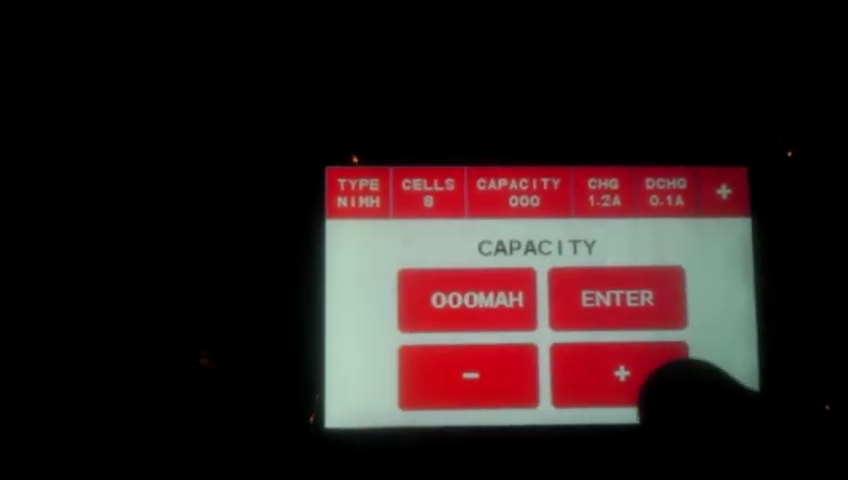
Factory-reset the charger to defaults (LiPo, 1 cell, 5000 capacity)
left_click(624, 376)
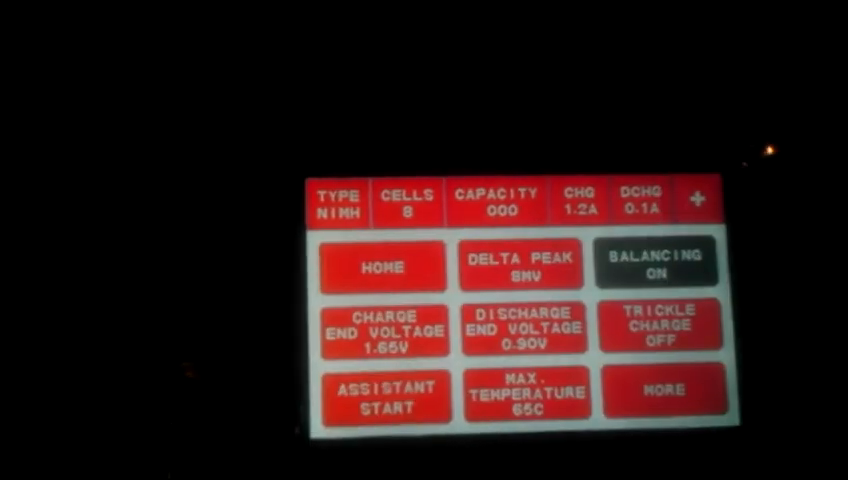
left_click(666, 392)
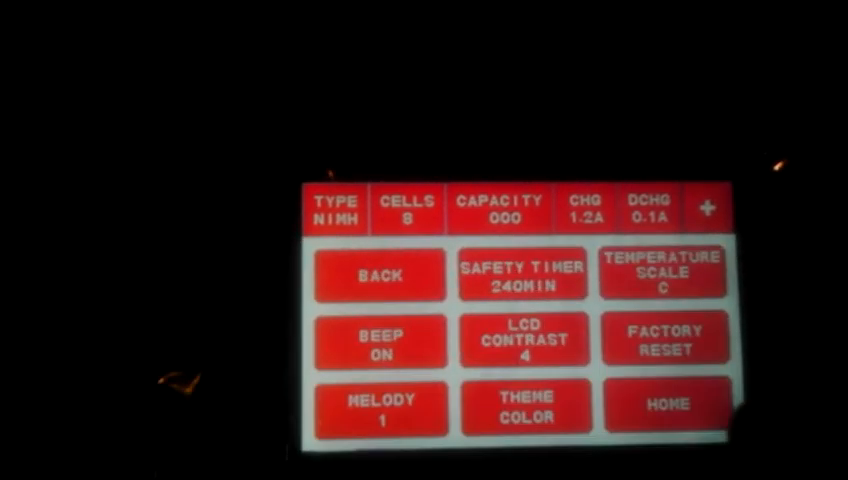
left_click(664, 338)
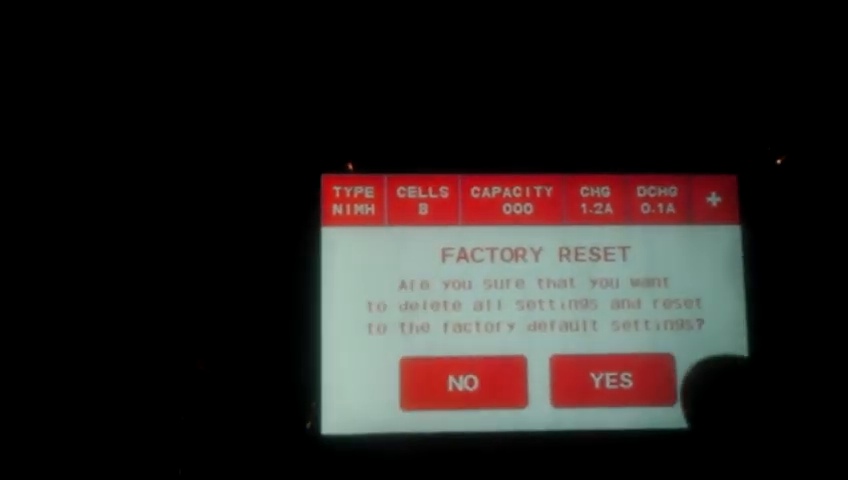
left_click(612, 382)
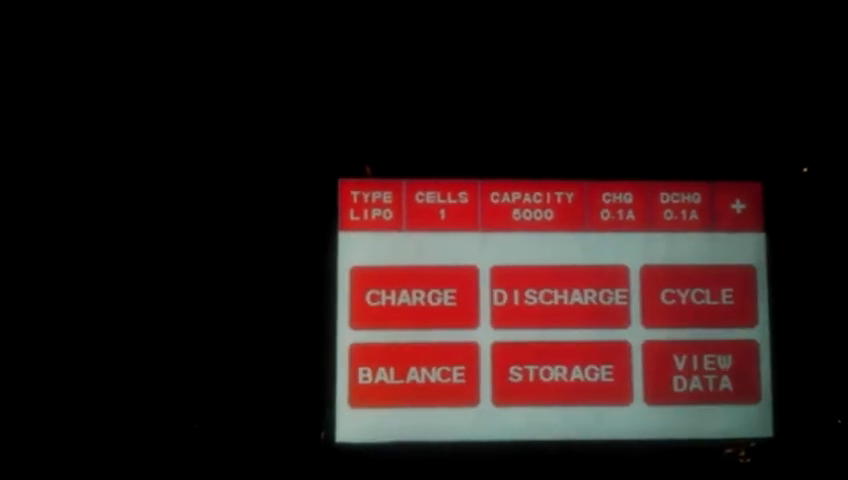
Lower the battery capacity setting from default down to 1700mAh
left_click(528, 202)
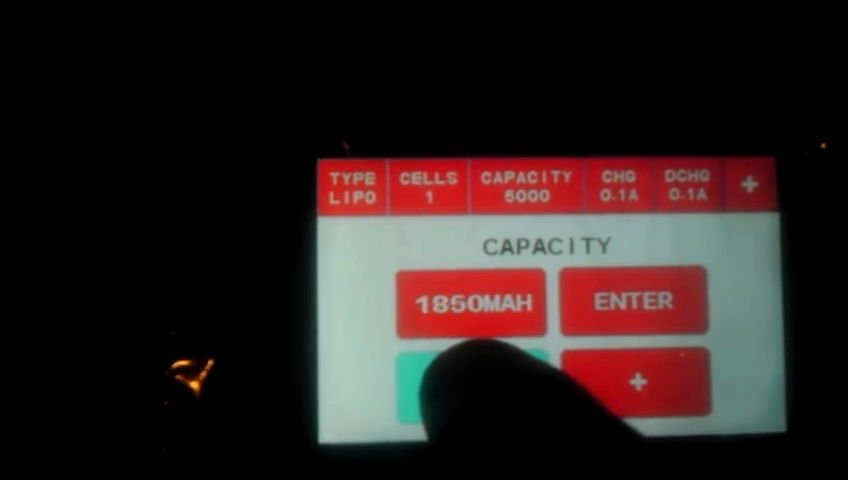
left_click(476, 384)
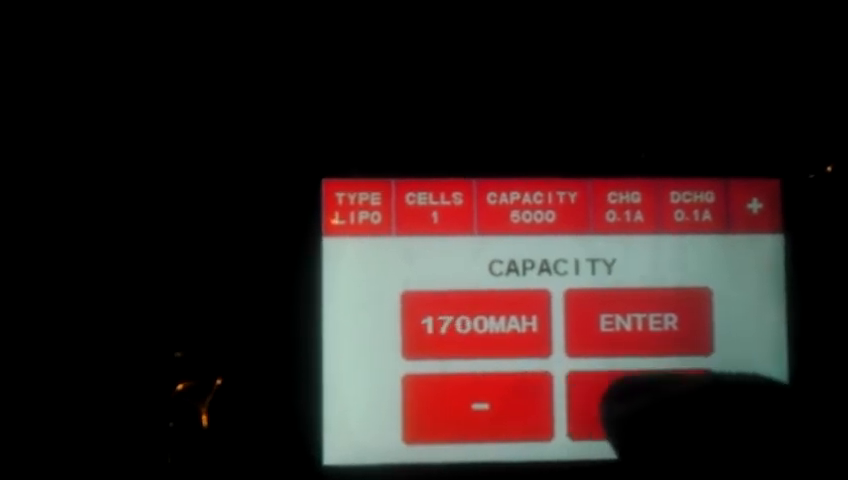